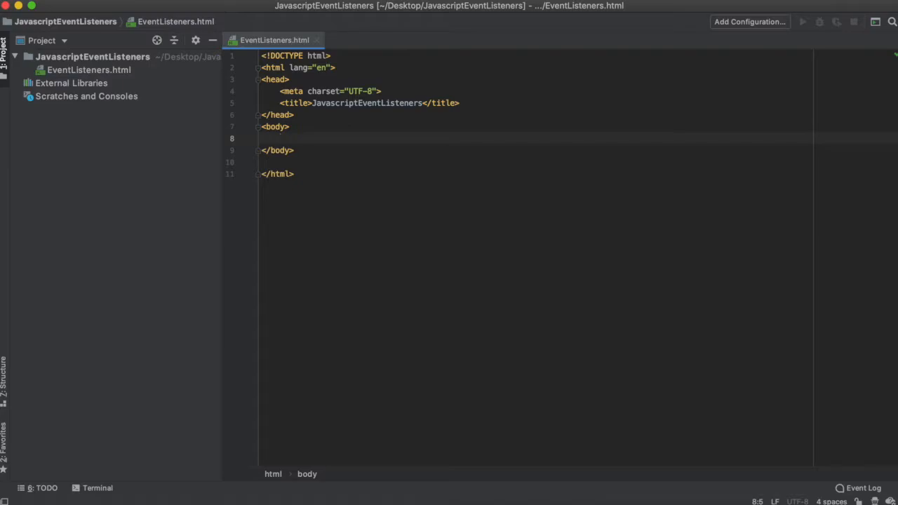
Add a <button> element with id="button" inside the page body.
type("<button></button>")
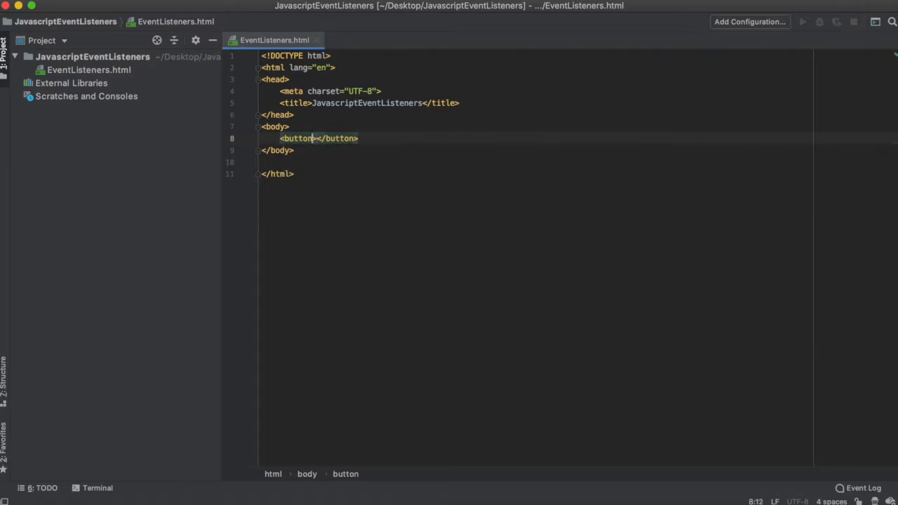
type("id=\"\"")
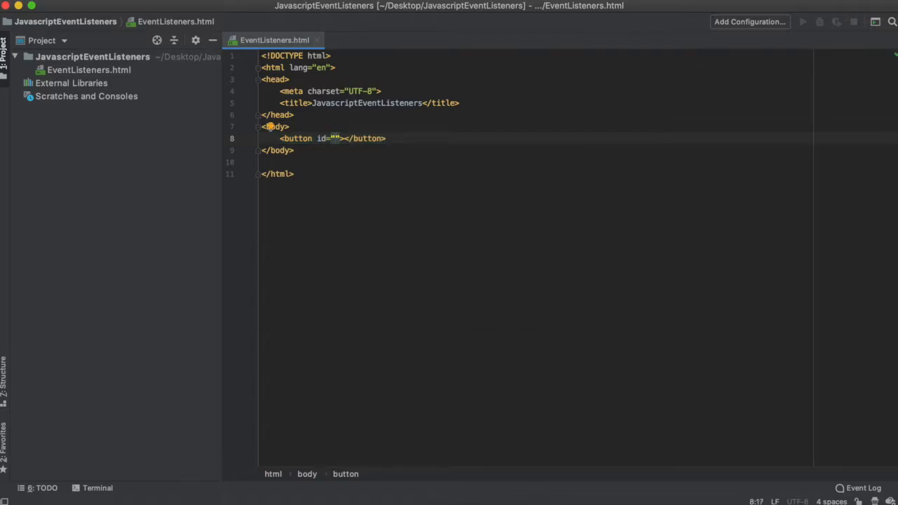
type("button")
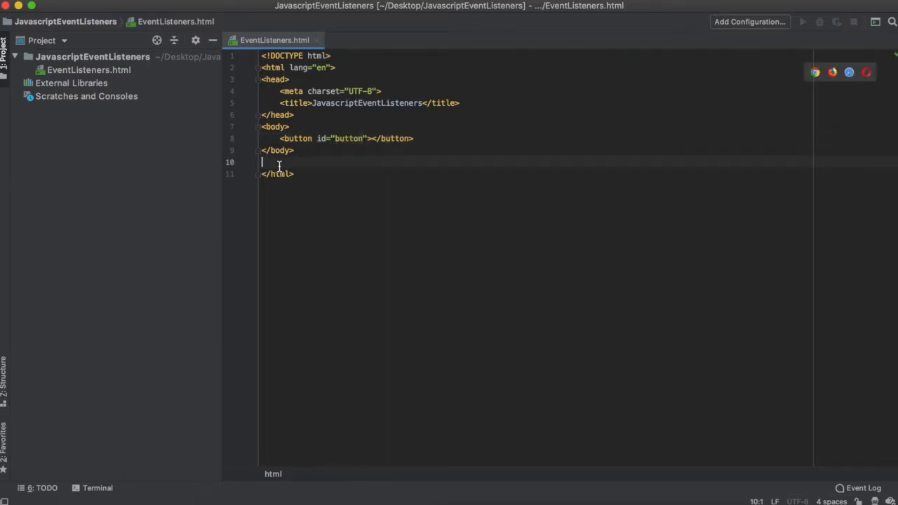
Insert an empty <script></script> block below the closing body tag.
type("<")
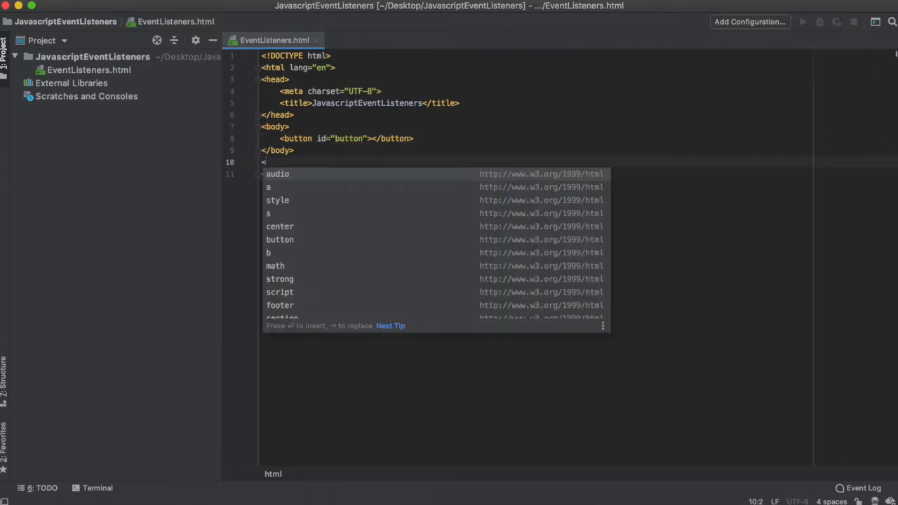
type("script>")
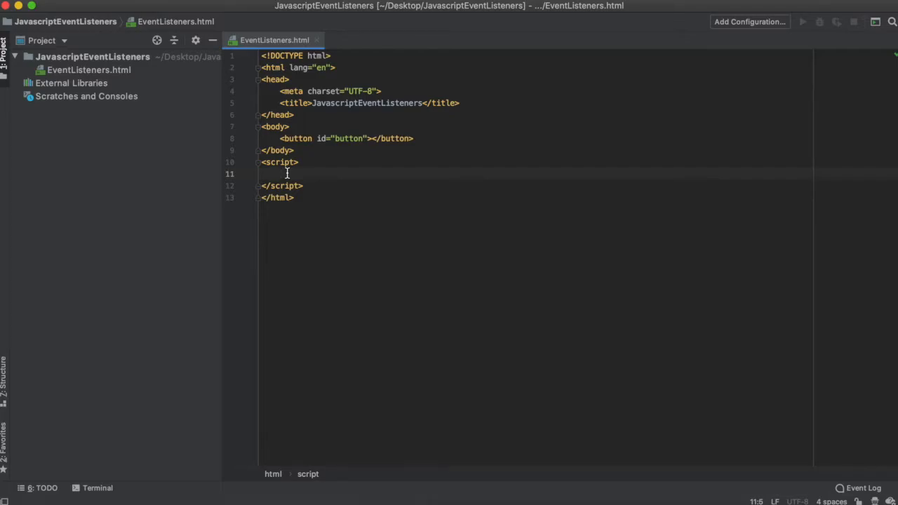
Write document.getElementById("button").addEventListener() in the script using code completion.
type("docum")
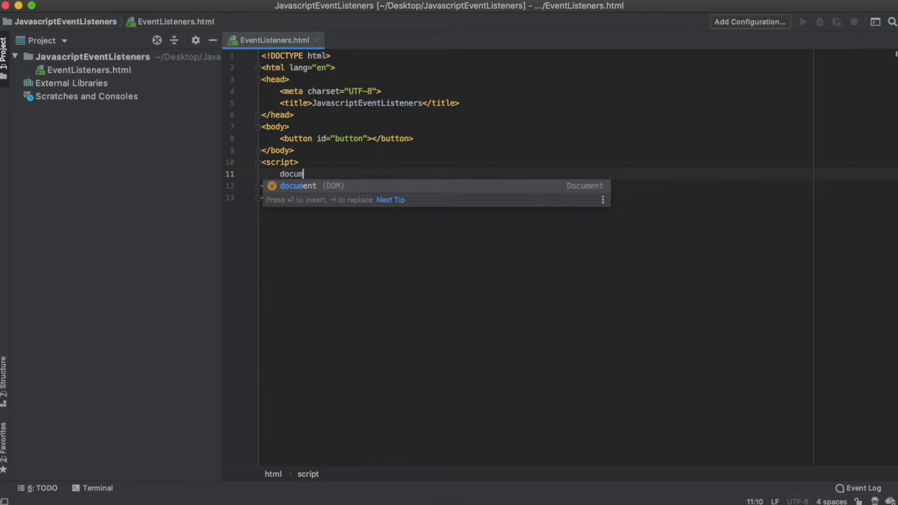
type(".g")
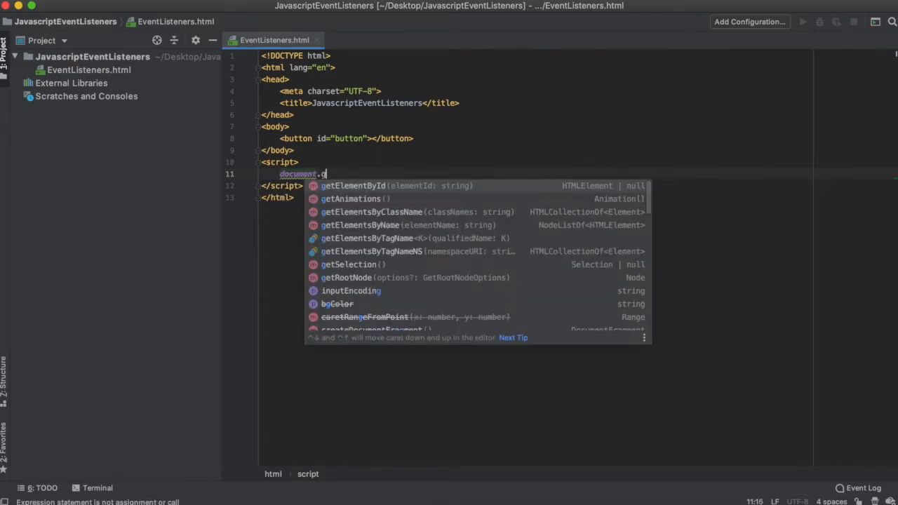
left_click(352, 185)
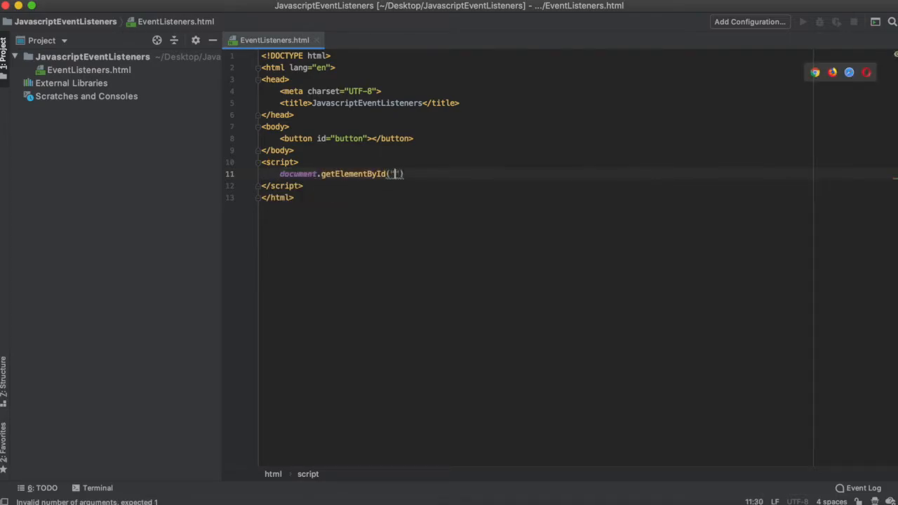
type("button")
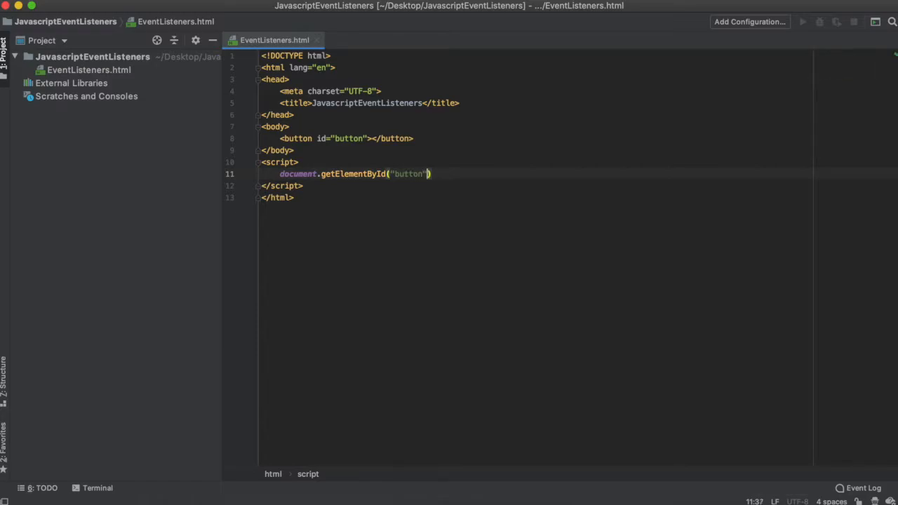
type(".addEventListener(")
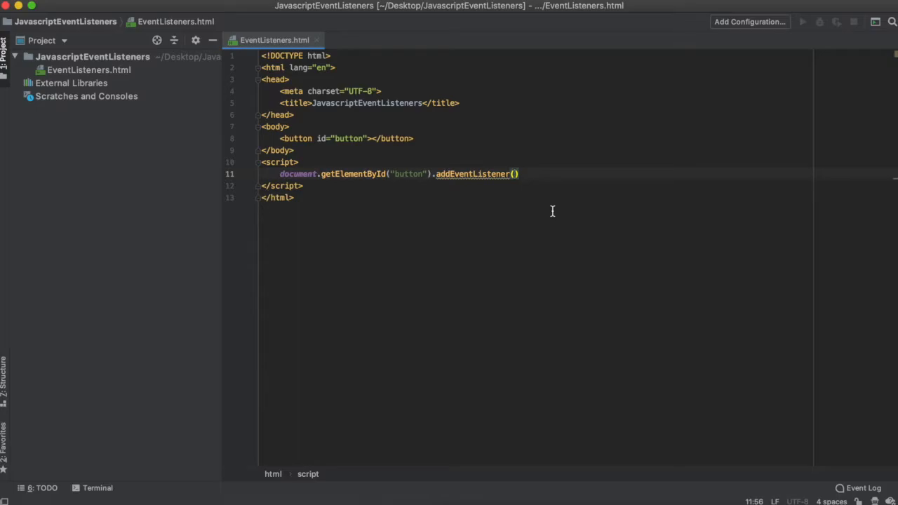
Pass 'click' and an empty anonymous function(){ } to addEventListener.
type("'click'")
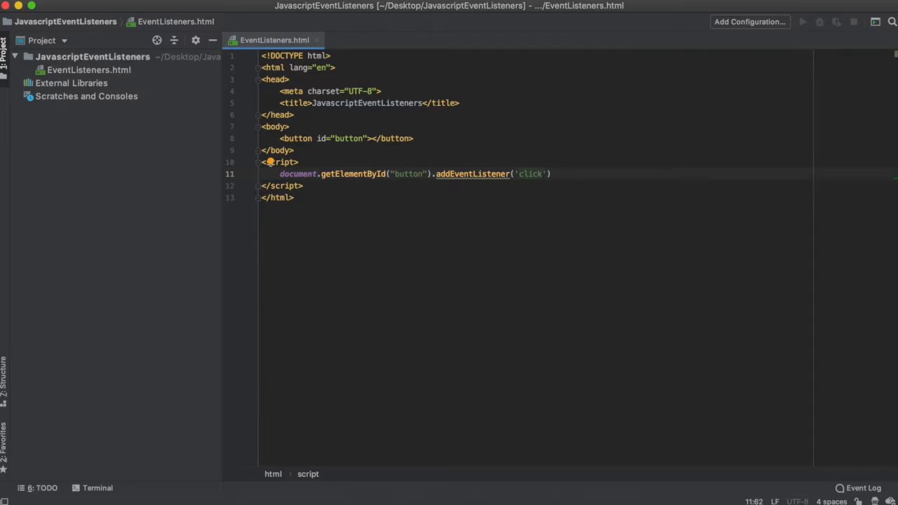
type(",")
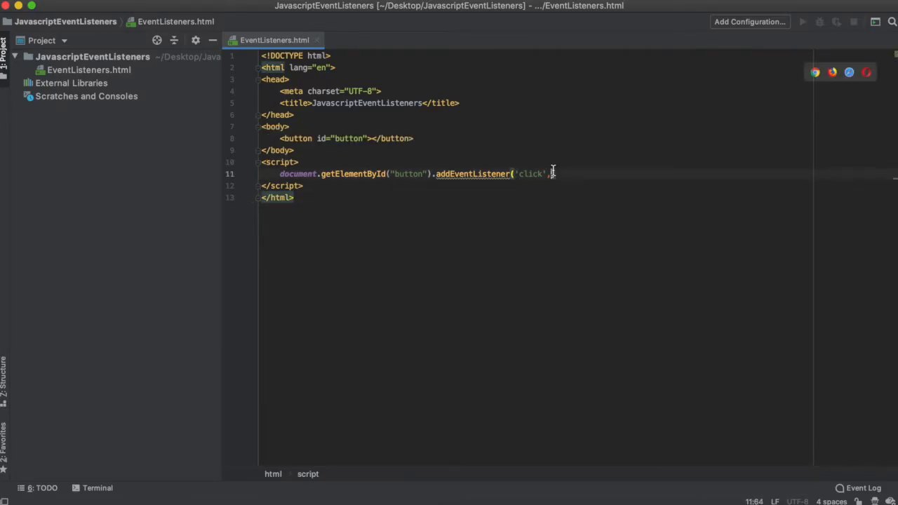
type("function(")
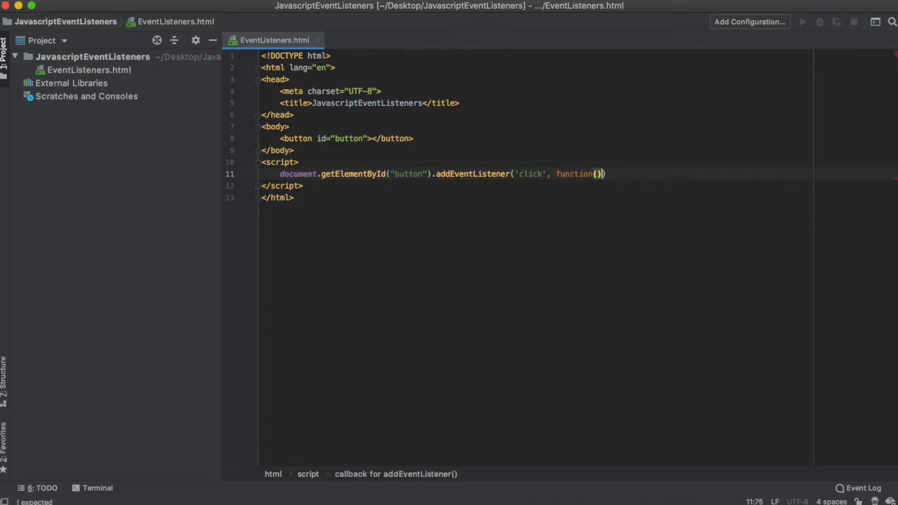
type("{")
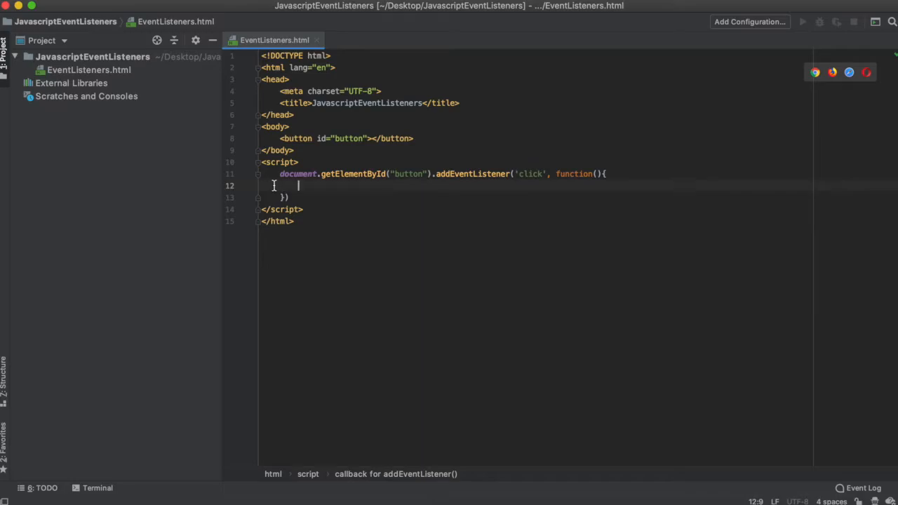
mouse_move(347, 186)
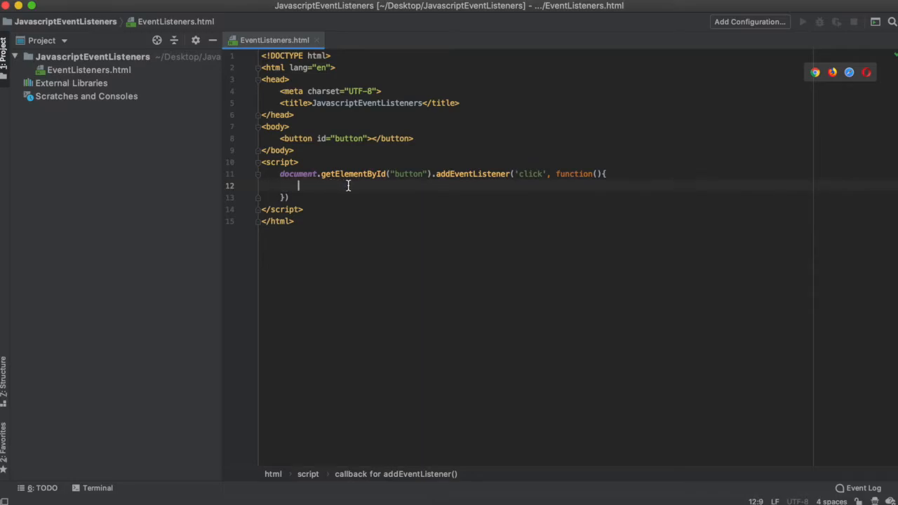
Add alert("Button clicked") to the callback and label the button "Click Me!".
type("alert()")
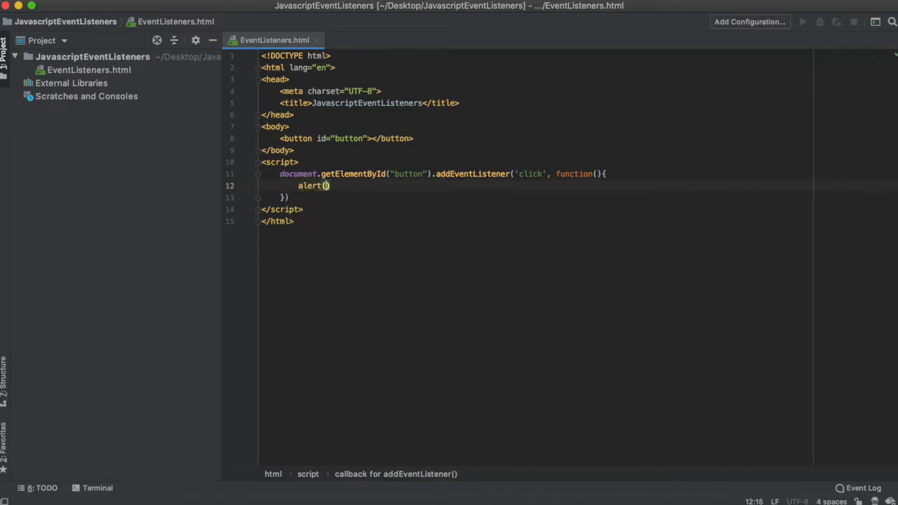
type("''")
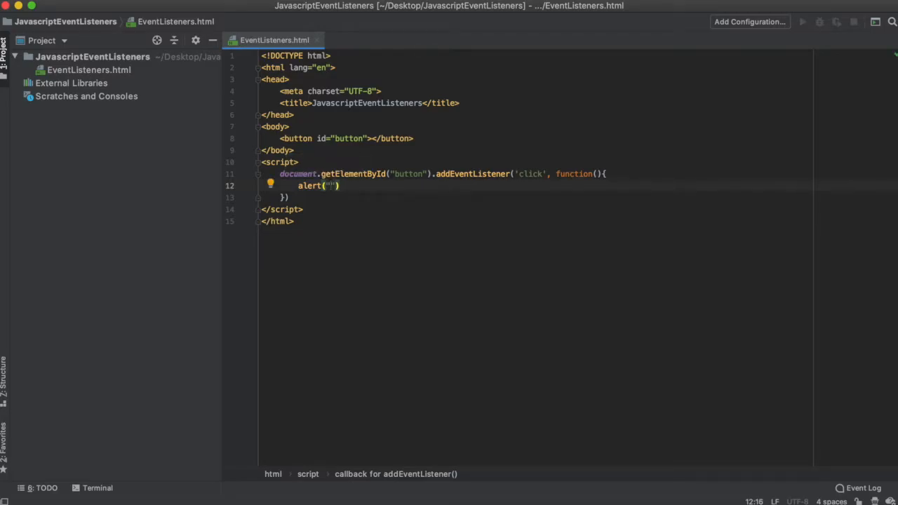
type("B")
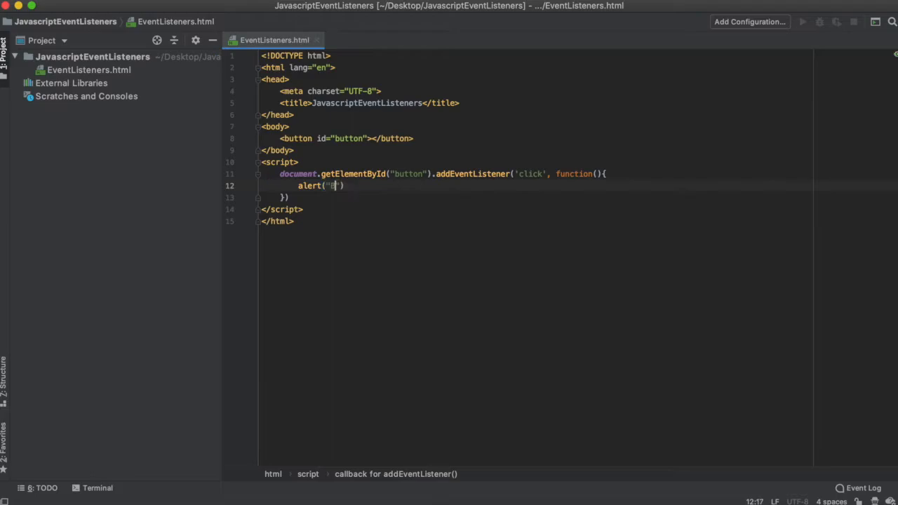
type("Button clicked")
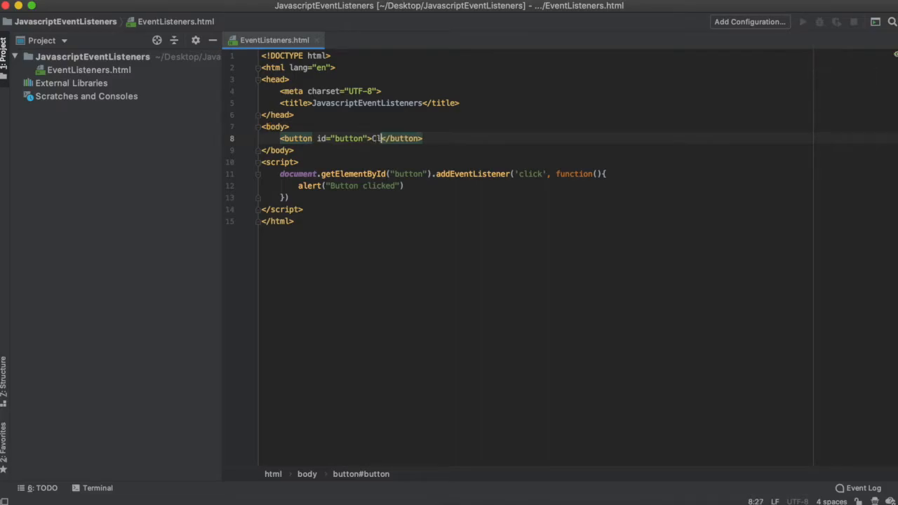
type("ick Me!")
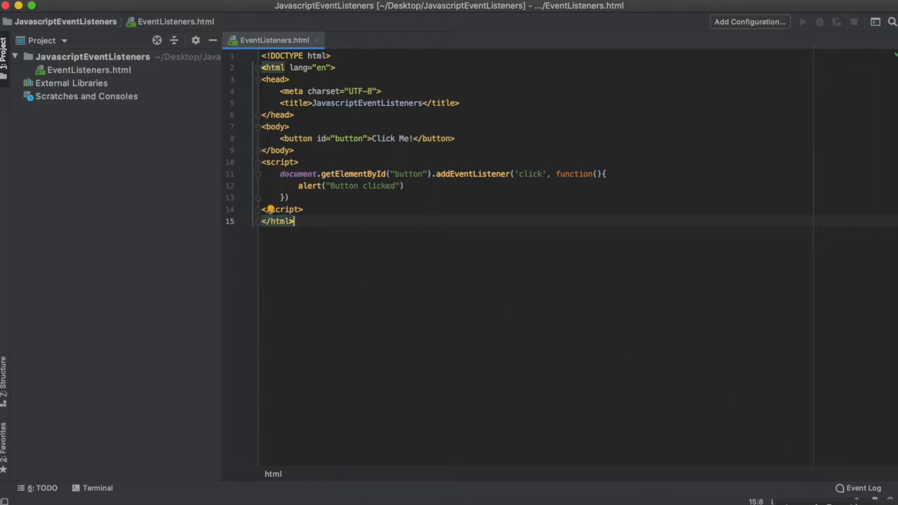
Preview the page in Chrome and dismiss the "Button Clicked" alert after clicking the button.
left_click(29, 14)
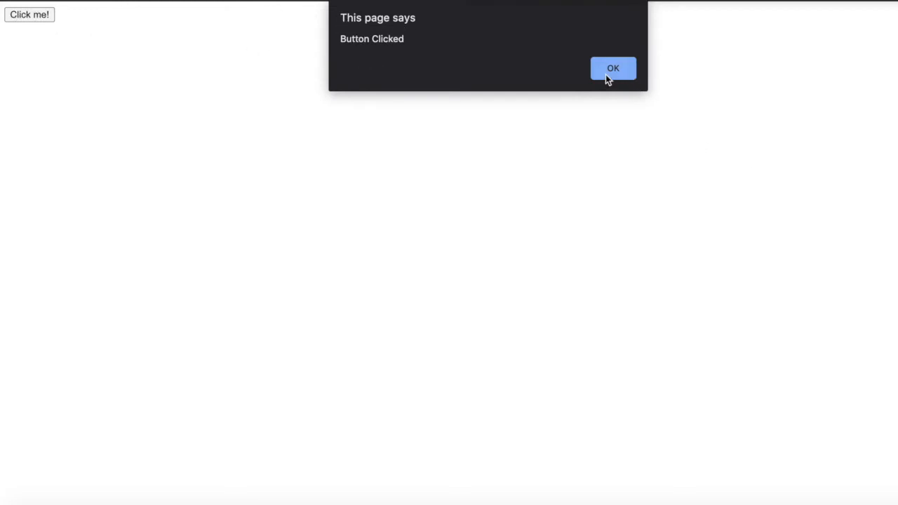
left_click(613, 68)
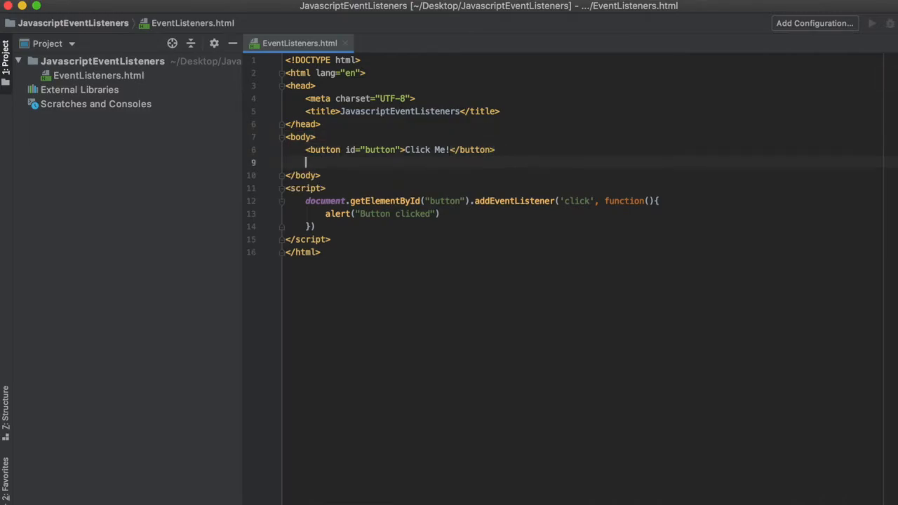
Add a form holding an input of type number with id="number", then start a new script line.
type("<")
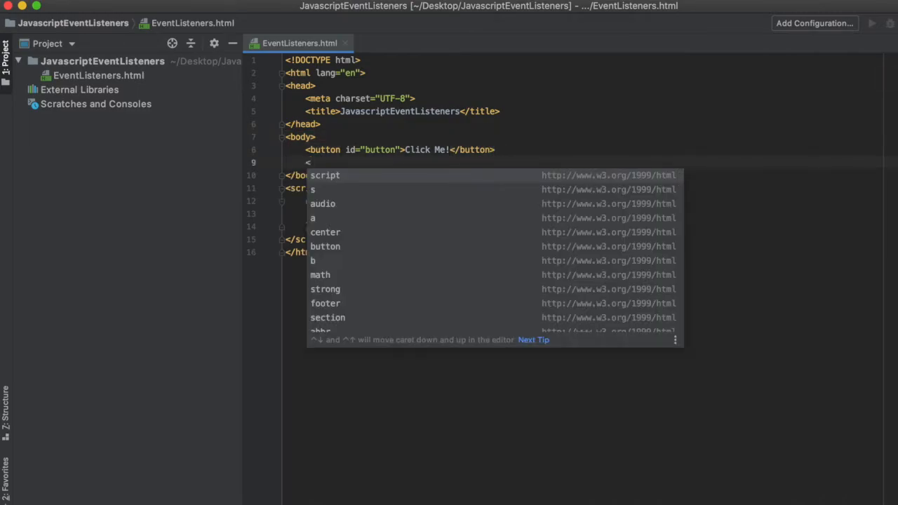
type("form>")
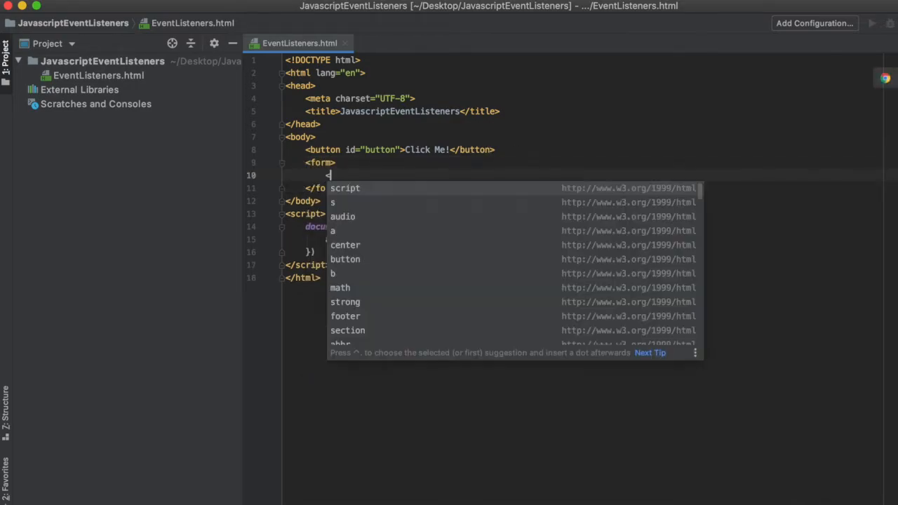
type("input")
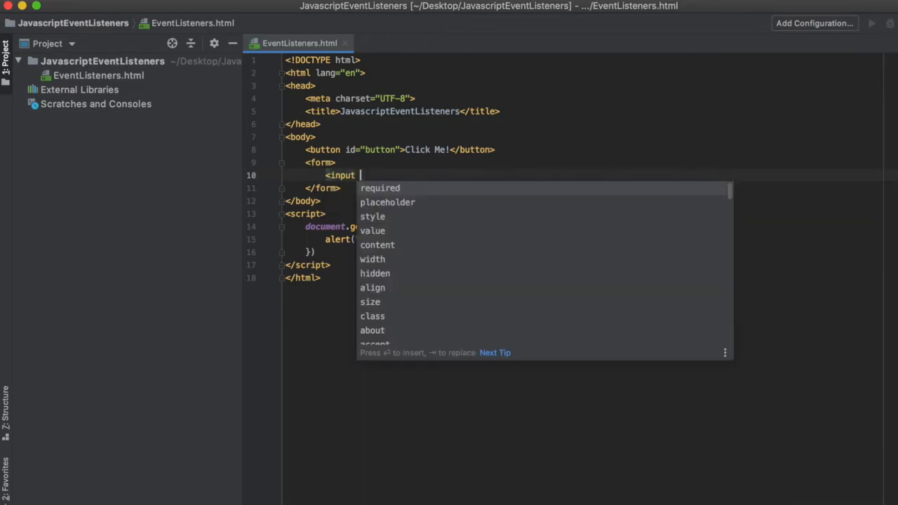
type("type=\"")
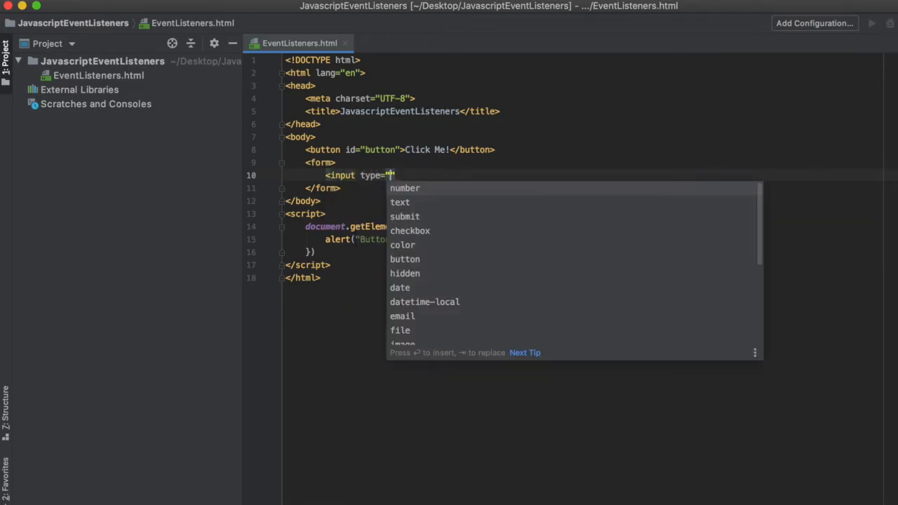
left_click(405, 188)
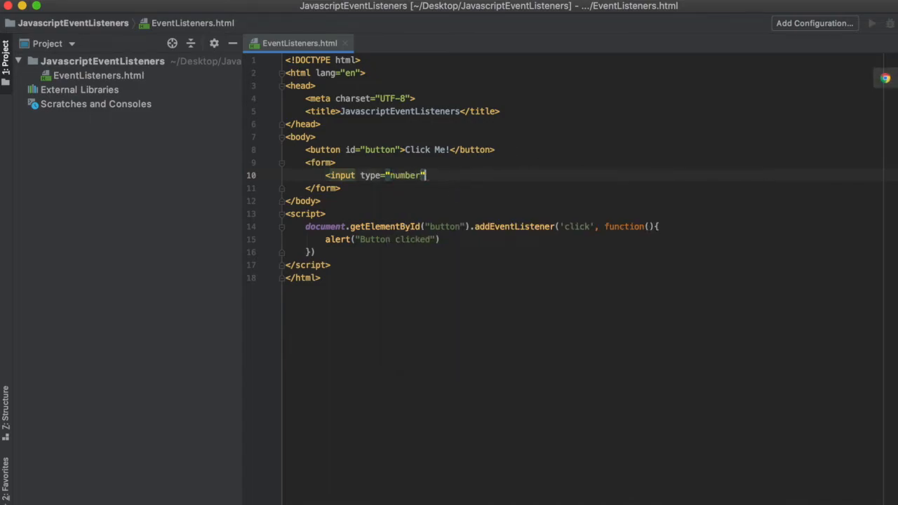
type("id=\"\"")
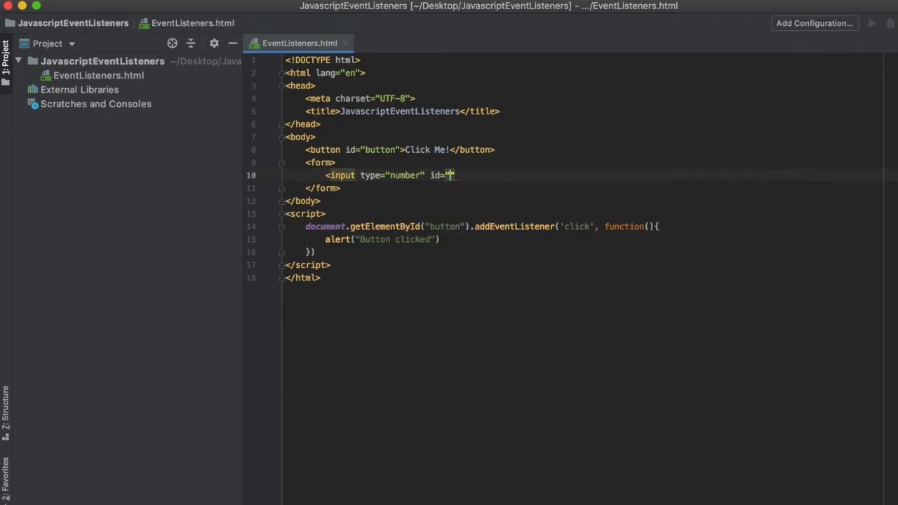
type("number")
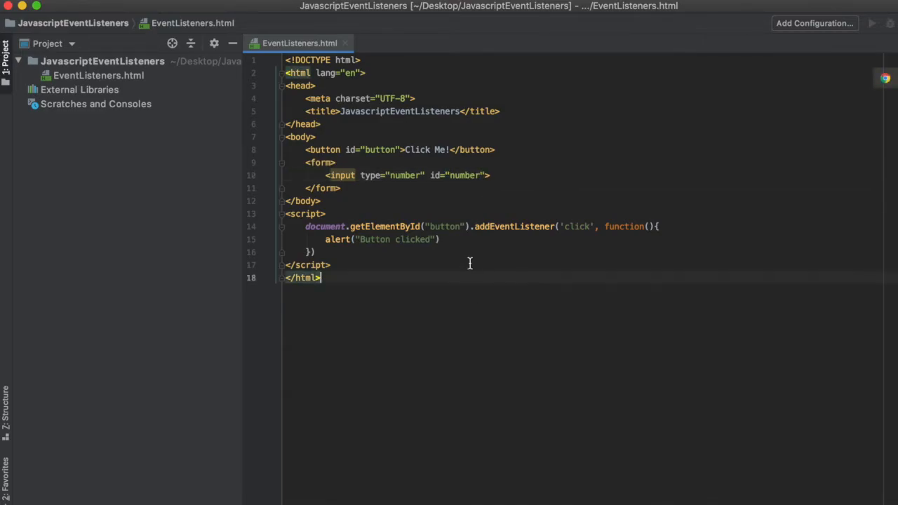
key("enter")
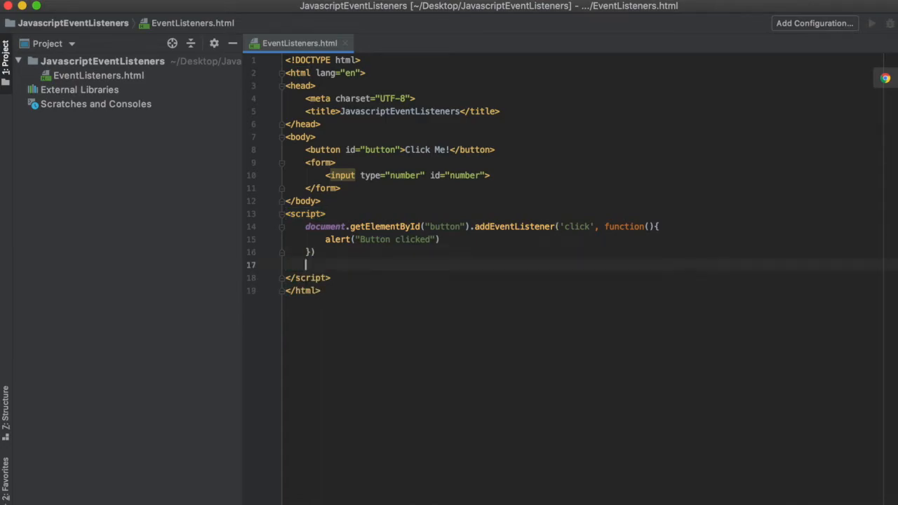
Write document.getElementById("number").addEventListener('change', function(){ }) on the new line.
type("document.getElementById('")
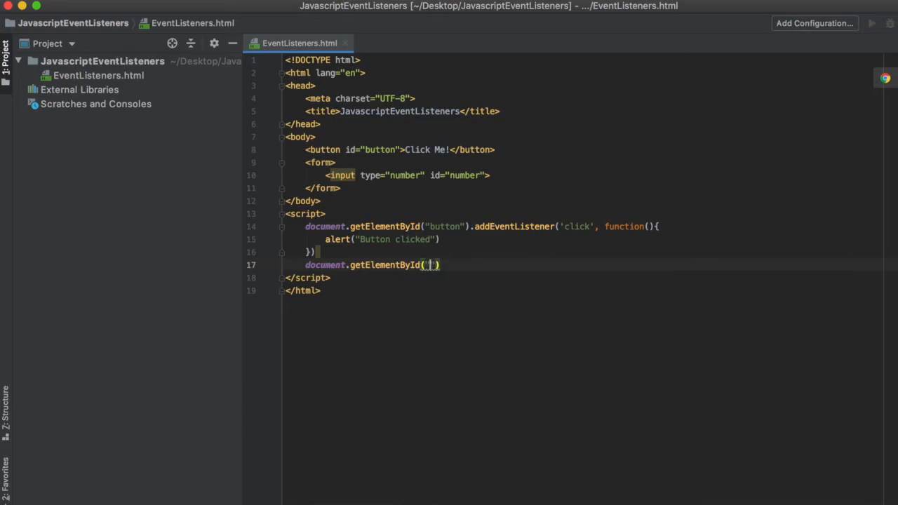
type("number")
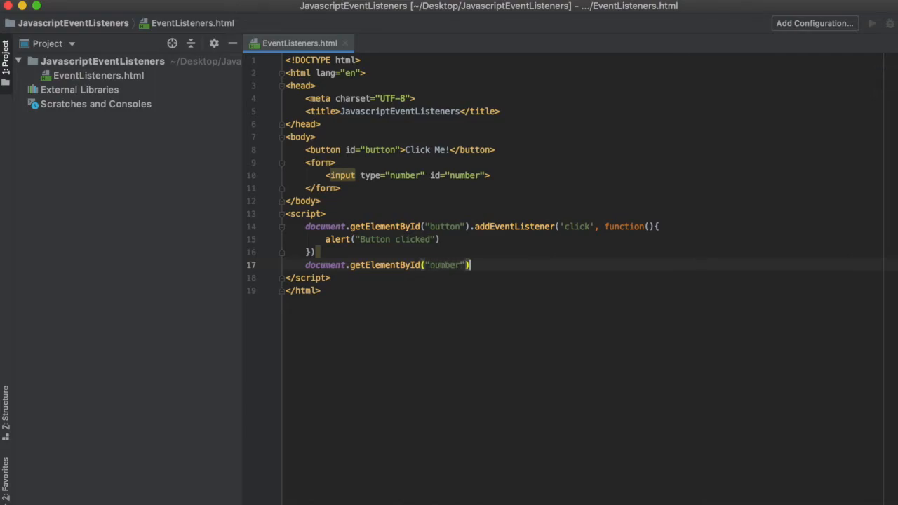
type(".addEventListener('change")
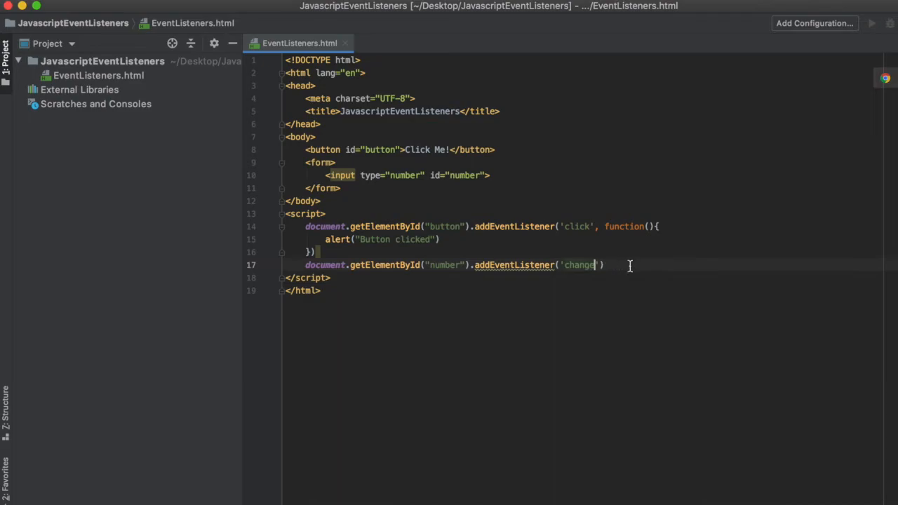
type(", function(")
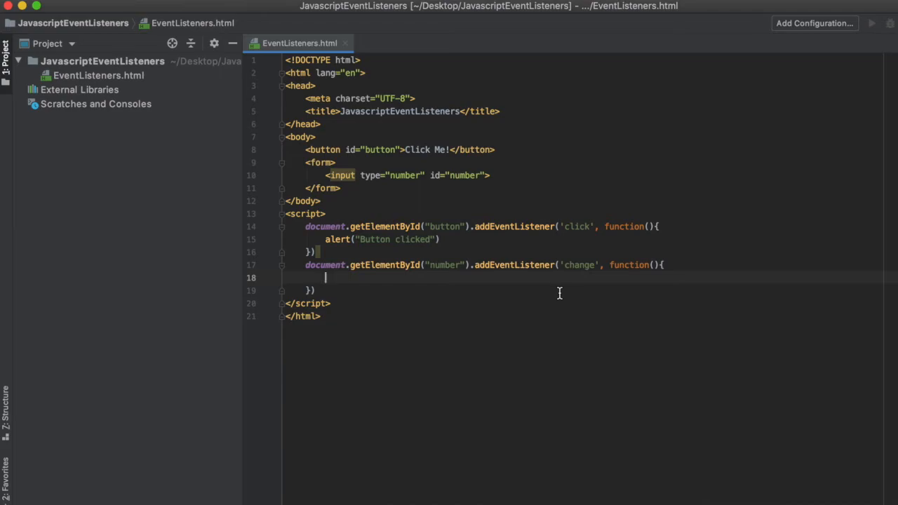
Declare var alert as the number input's value plus " is the input that you selected".
type("v")
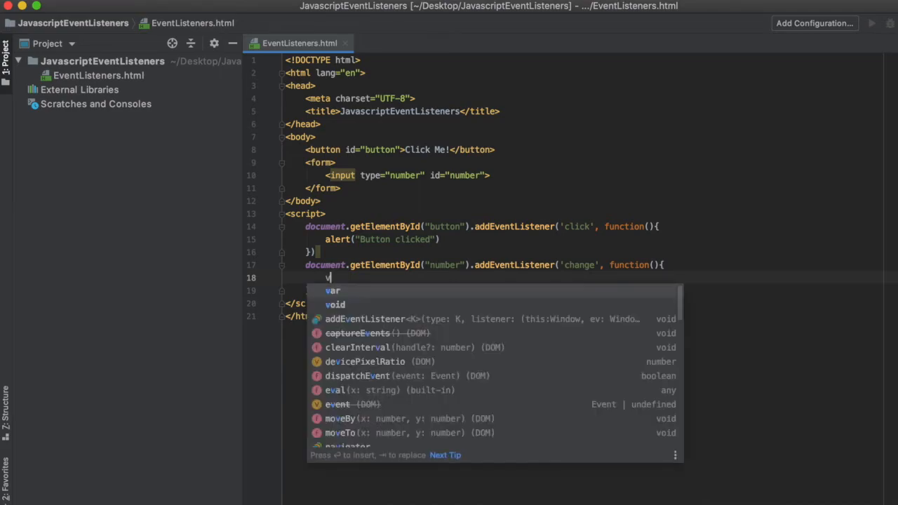
type("ar alert =")
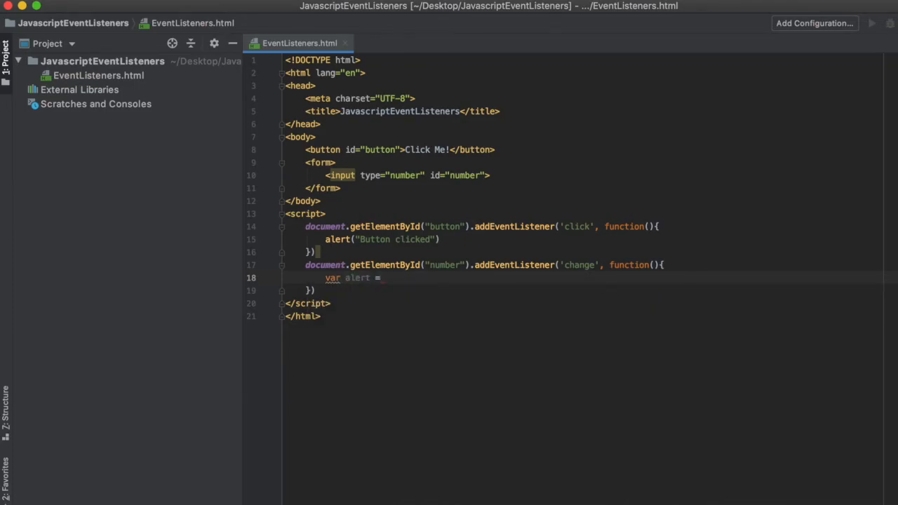
type("document.getElementById(\"")
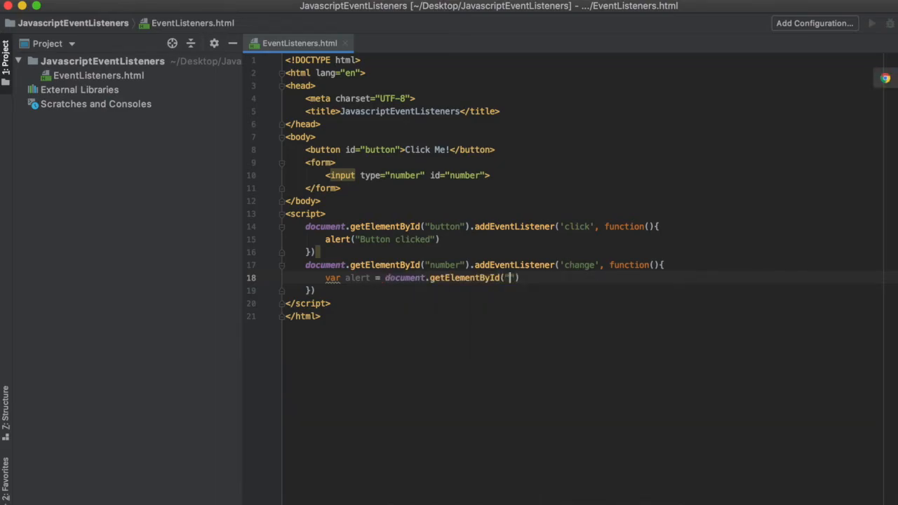
type("number")
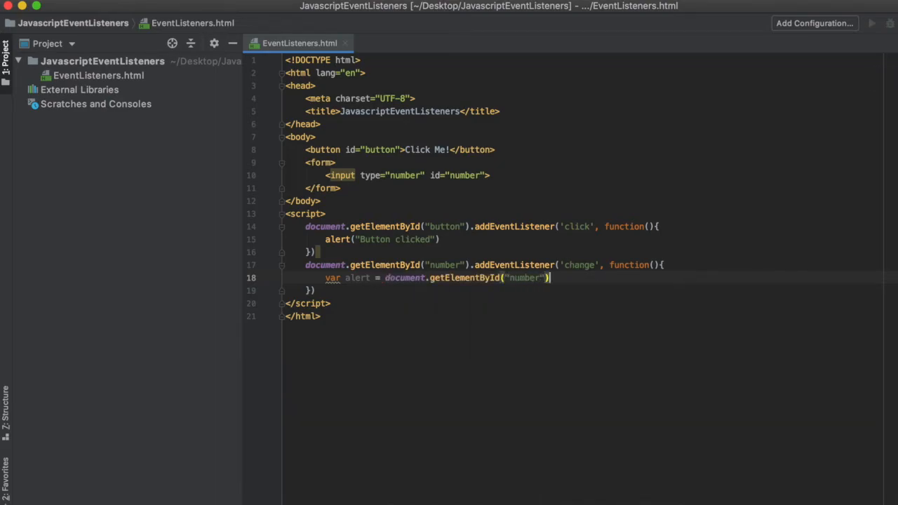
type(".value;")
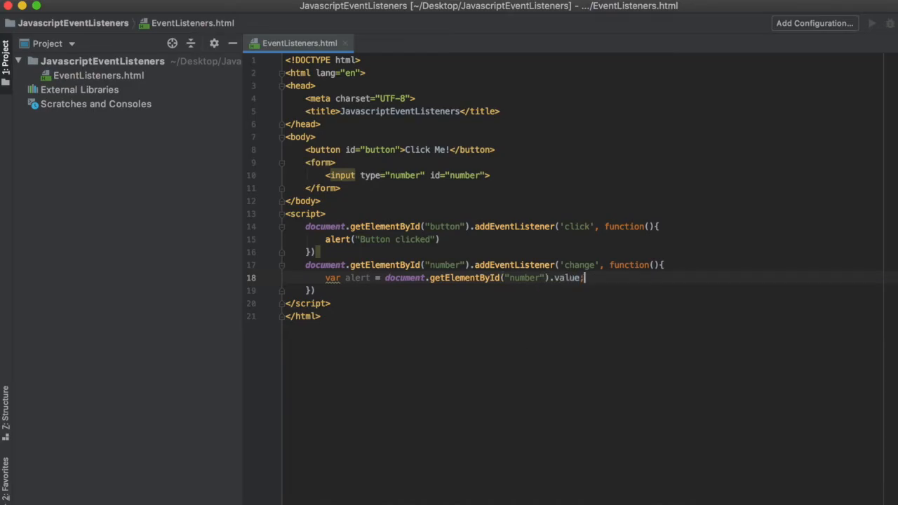
key("enter")
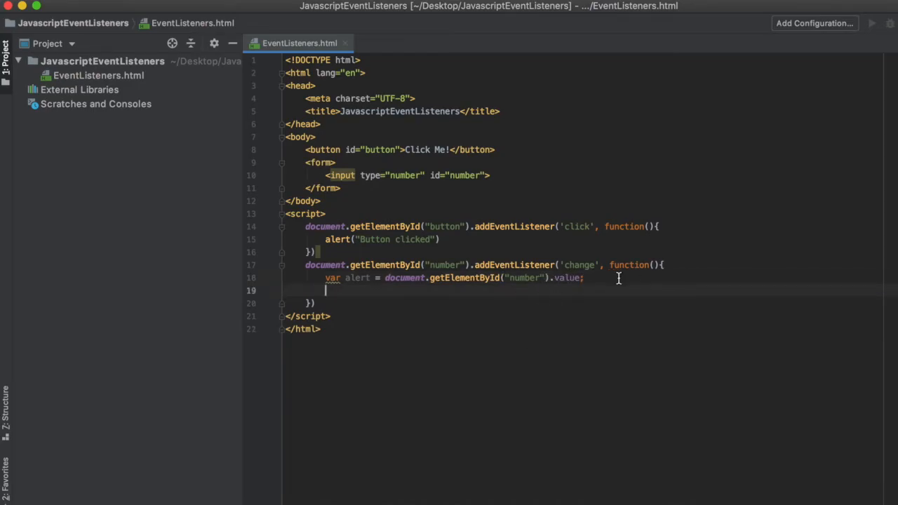
type("+ \"")
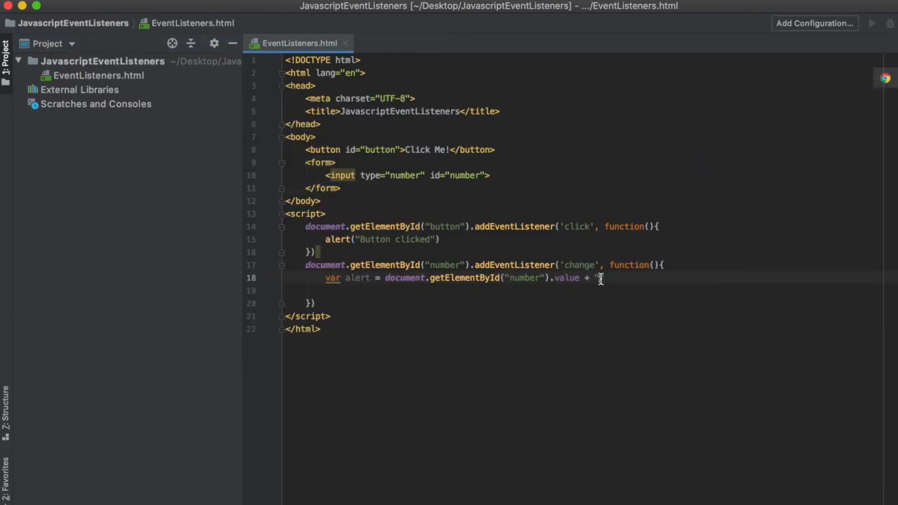
type("\"is the i")
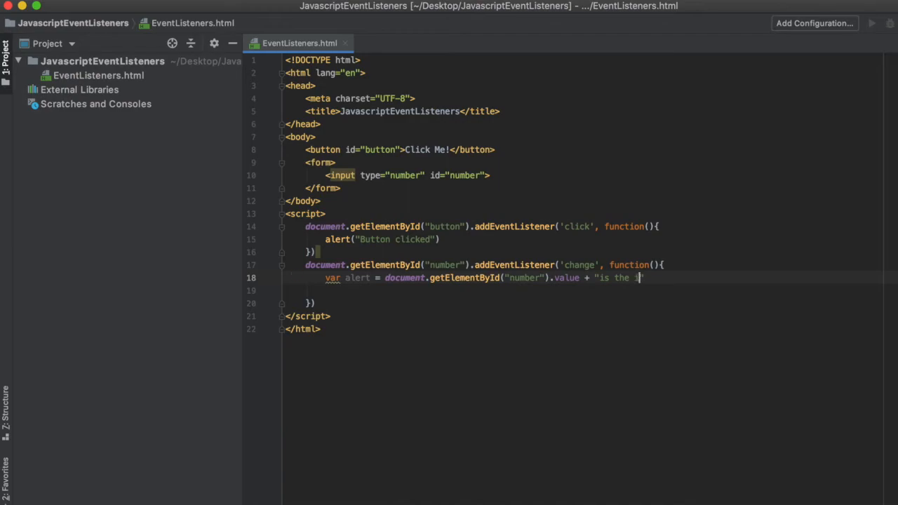
type("nput that you selected")
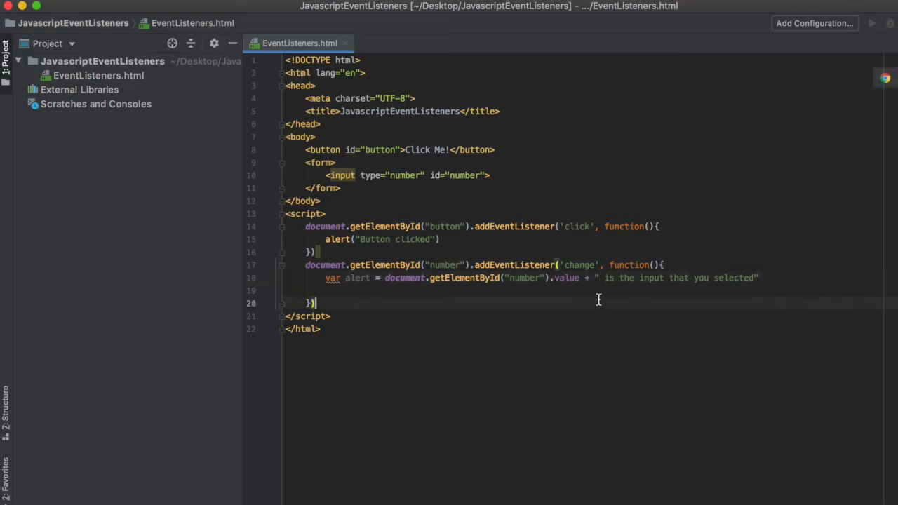
Call alert(alert); with the message variable and select the variable name.
type("alert()")
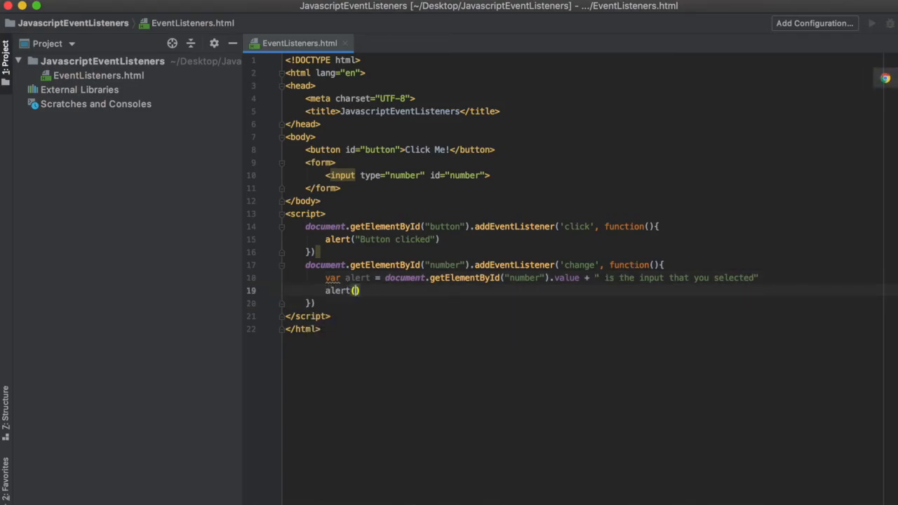
type("alert")
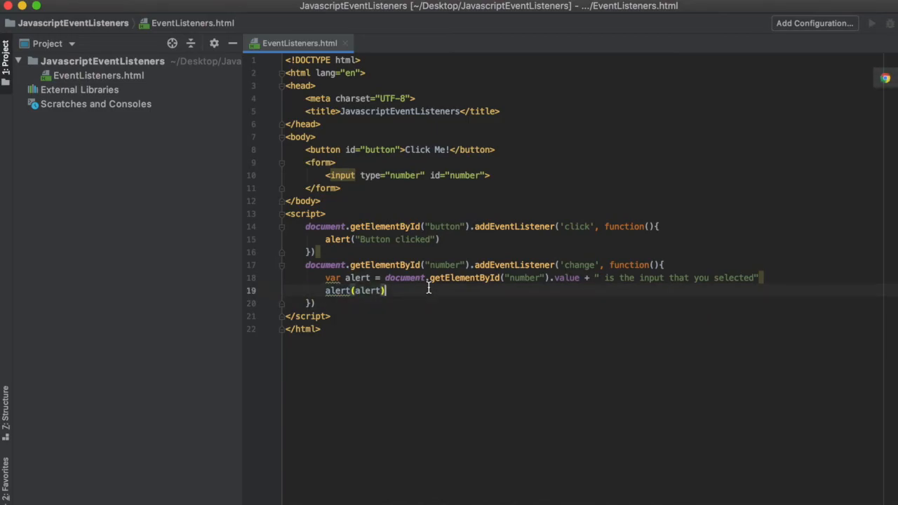
type(";")
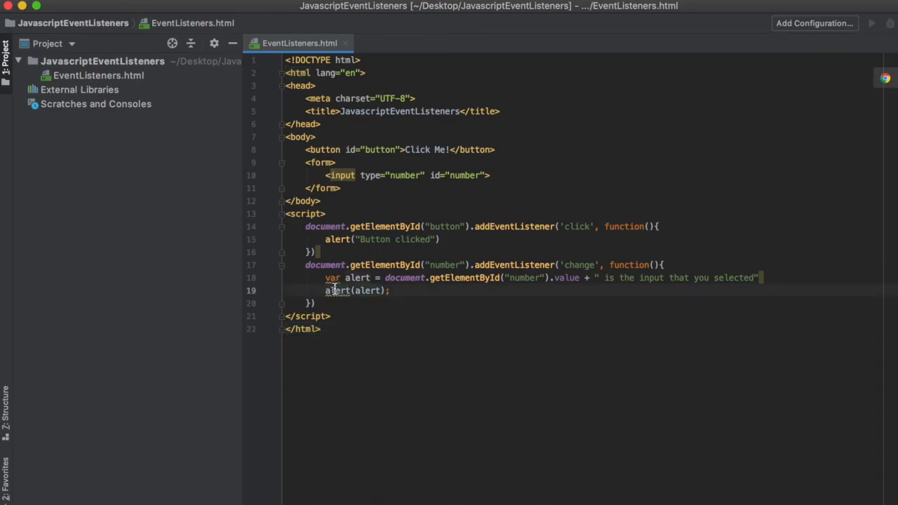
double_click(356, 277)
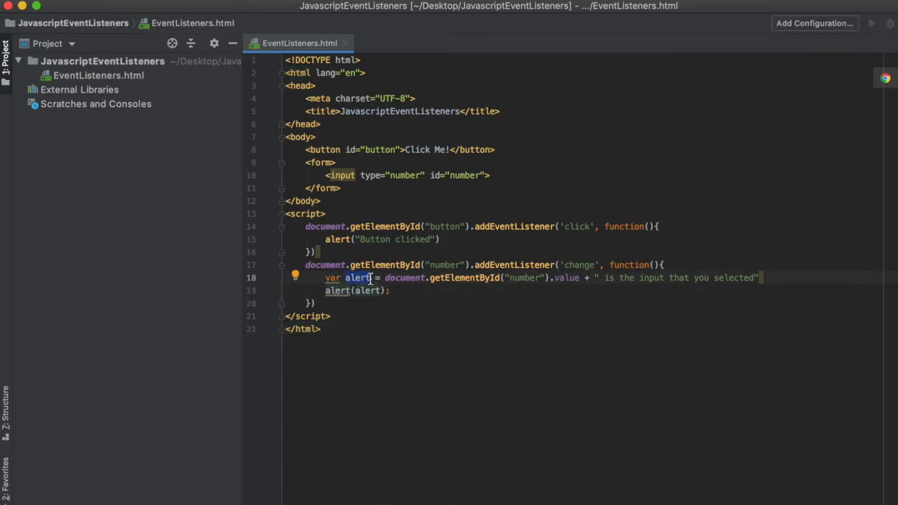
Change the variable name to alerttext, updating the alert() argument to match.
type("tex")
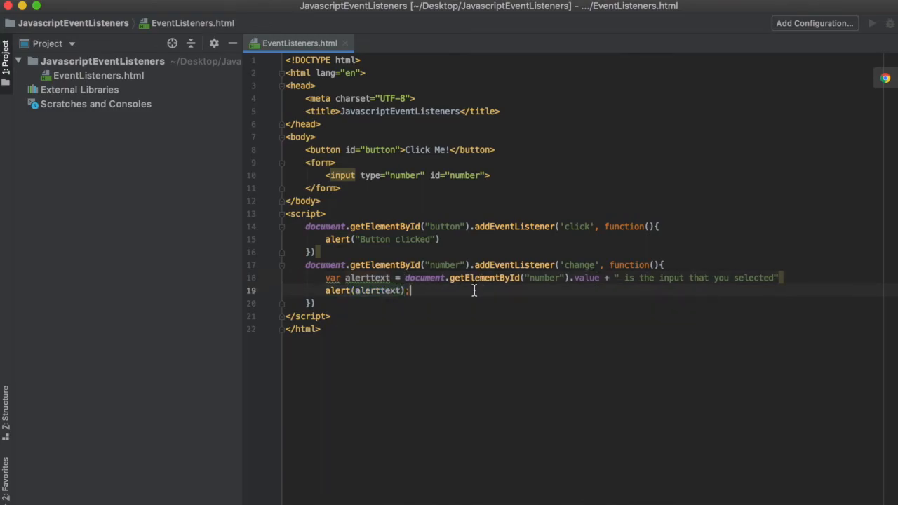
mouse_move(571, 380)
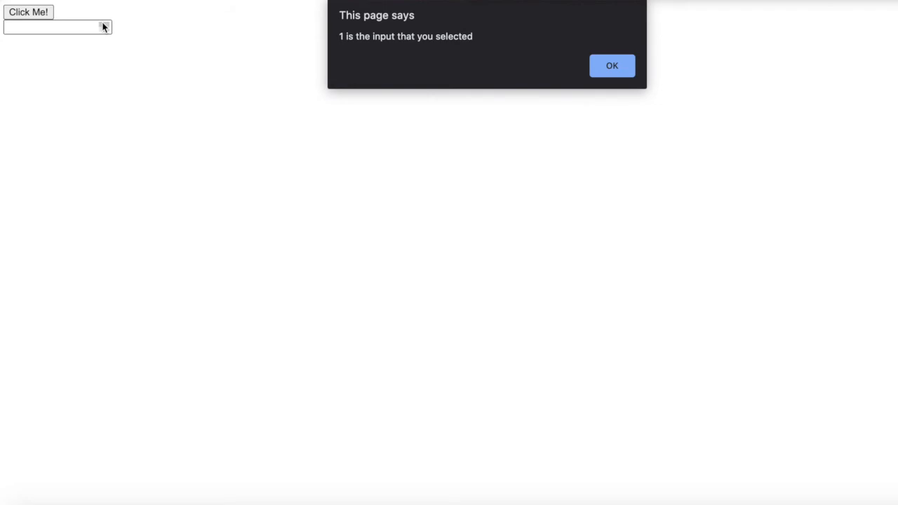
mouse_move(615, 84)
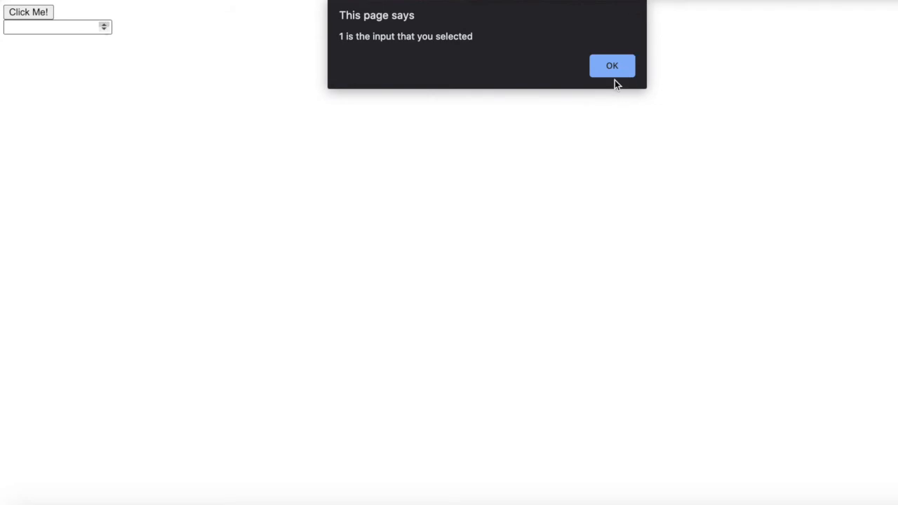